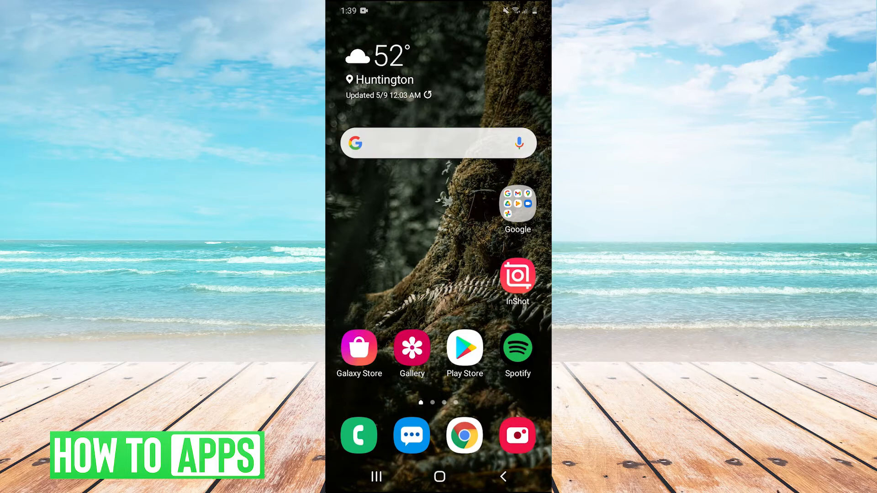
# Step: Launch InShot and start a new video project from the 2:55 screen-recording clip
pyautogui.click(516, 275)
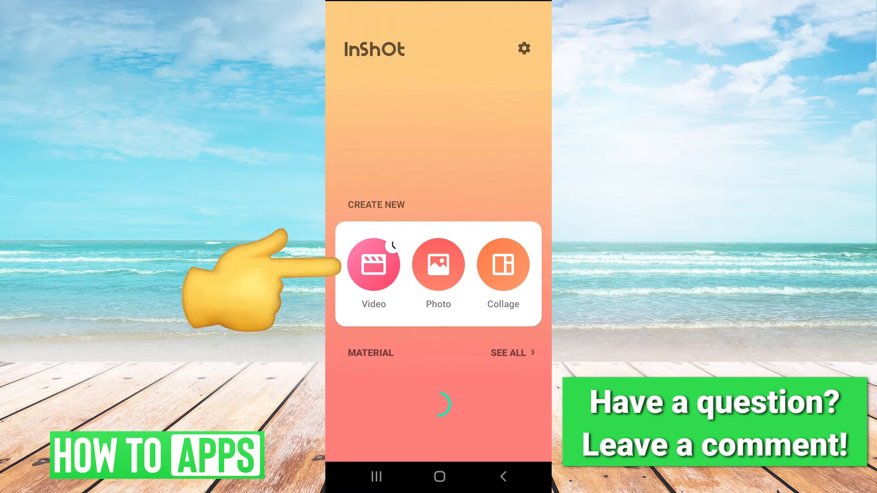
pyautogui.click(373, 264)
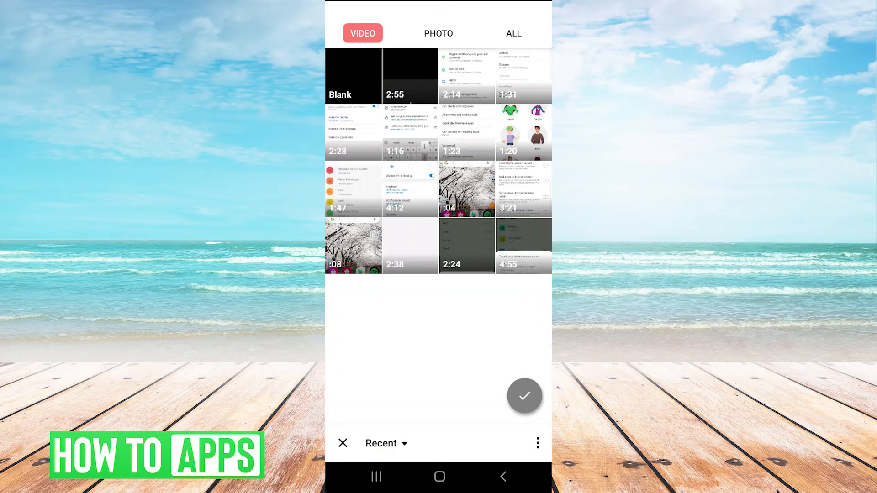
pyautogui.click(410, 77)
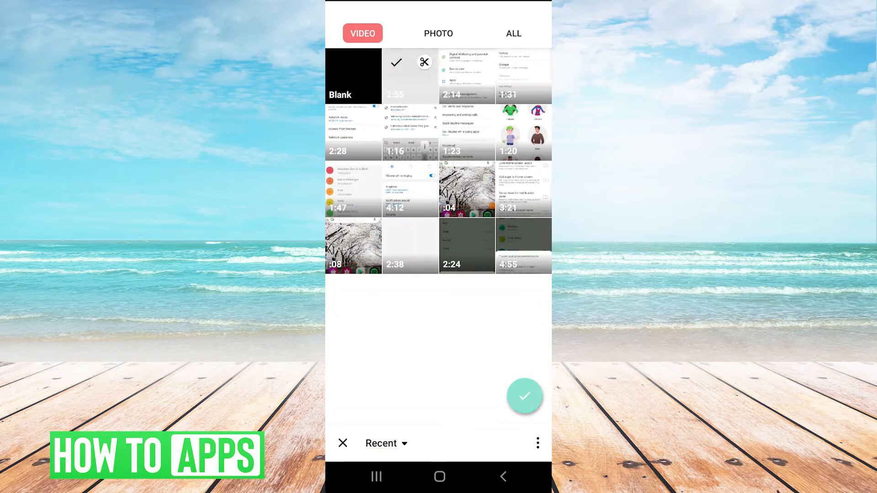
pyautogui.click(525, 396)
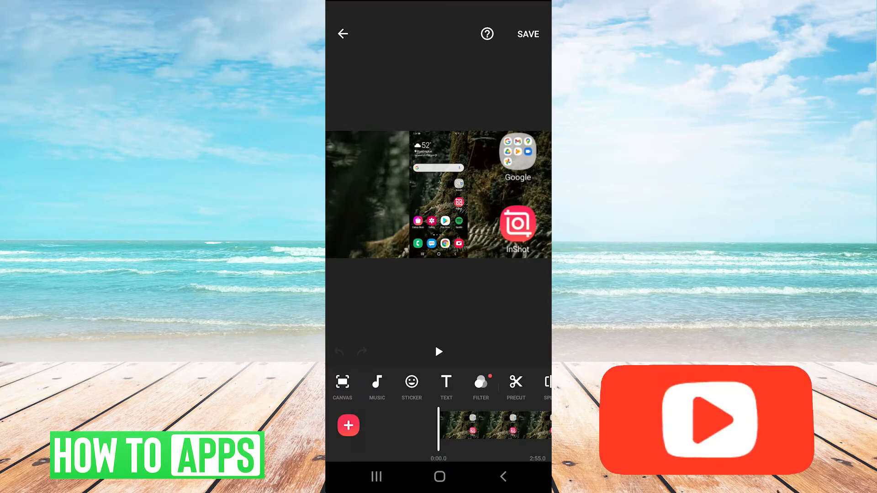
# Step: Open Music and then Tracks to browse the featured track collections
pyautogui.click(377, 386)
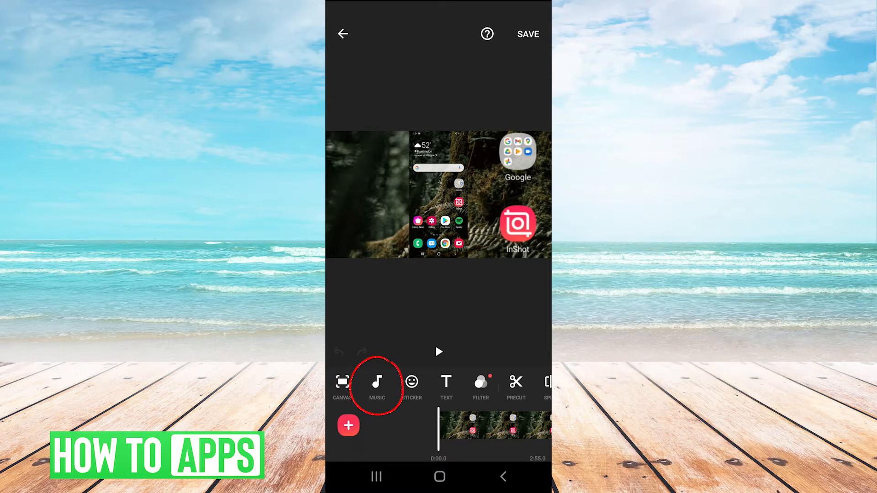
pyautogui.click(376, 386)
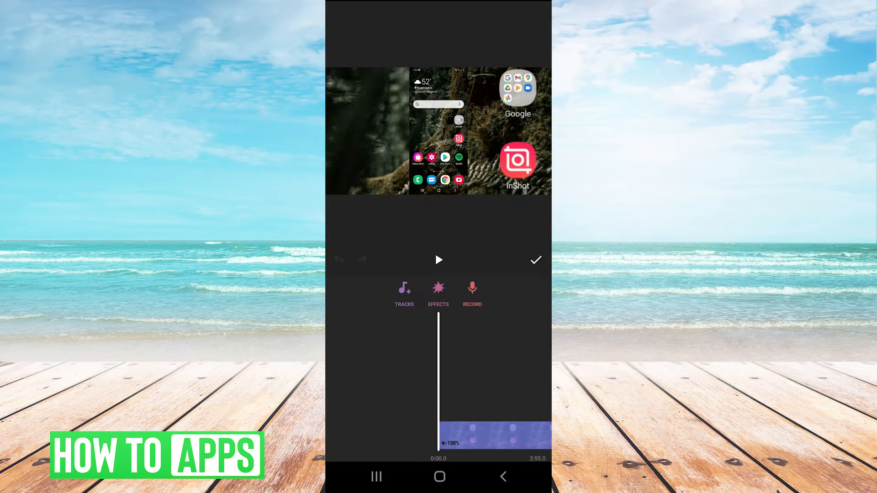
pyautogui.click(403, 294)
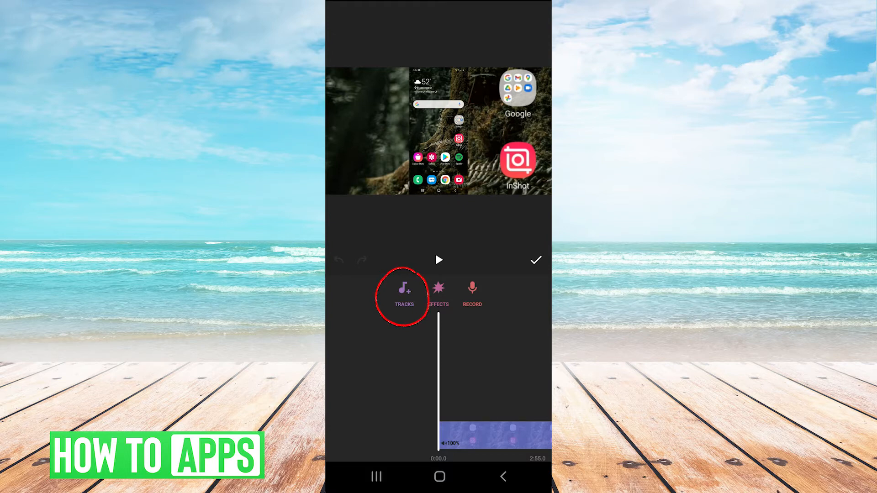
pyautogui.click(403, 293)
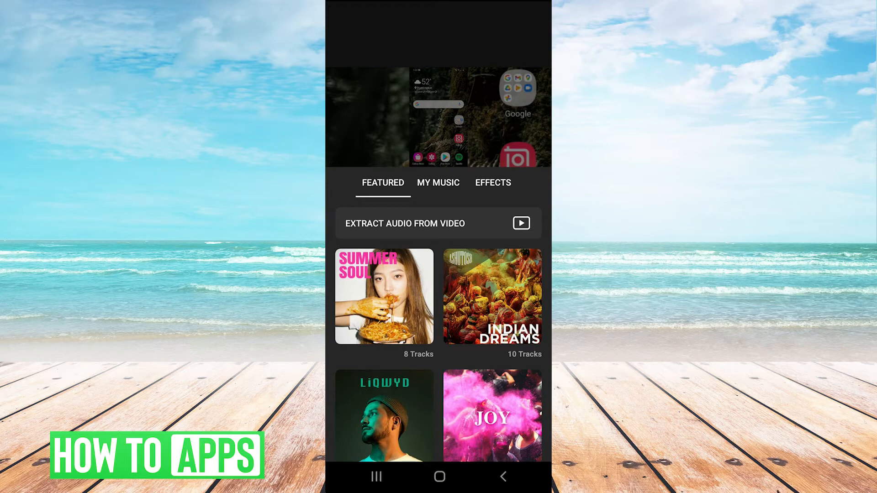
# Step: Switch to My Music and preview 'The Sword - Iron Swan' from Recent
pyautogui.scroll(-3)
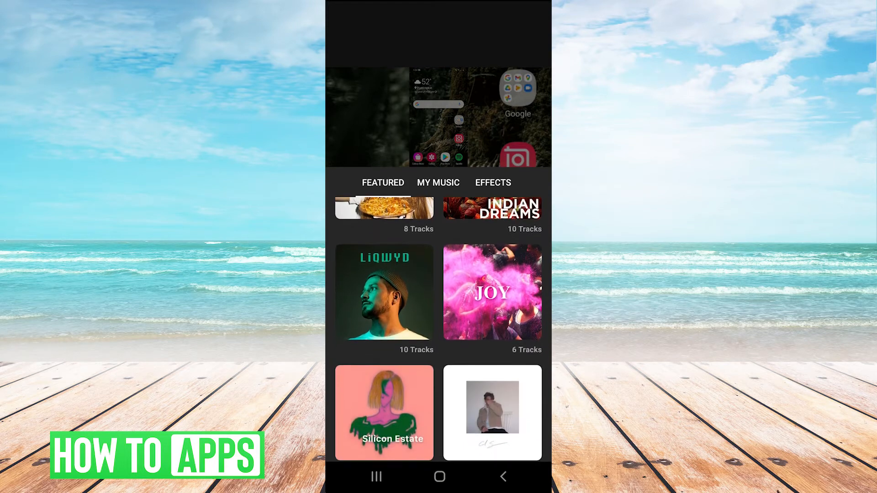
pyautogui.scroll(3)
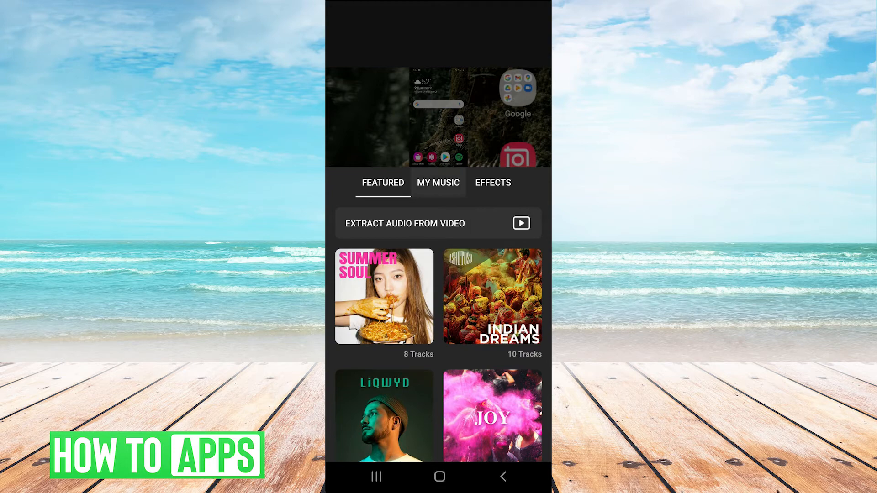
pyautogui.click(437, 182)
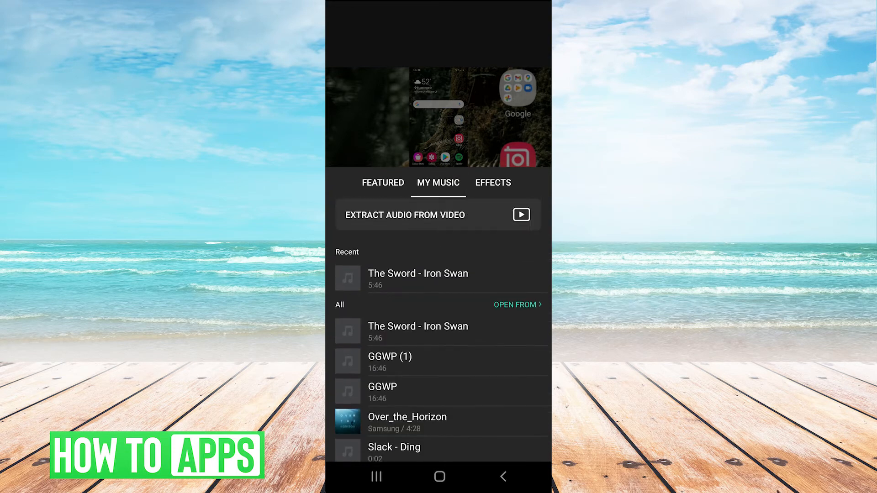
pyautogui.click(417, 278)
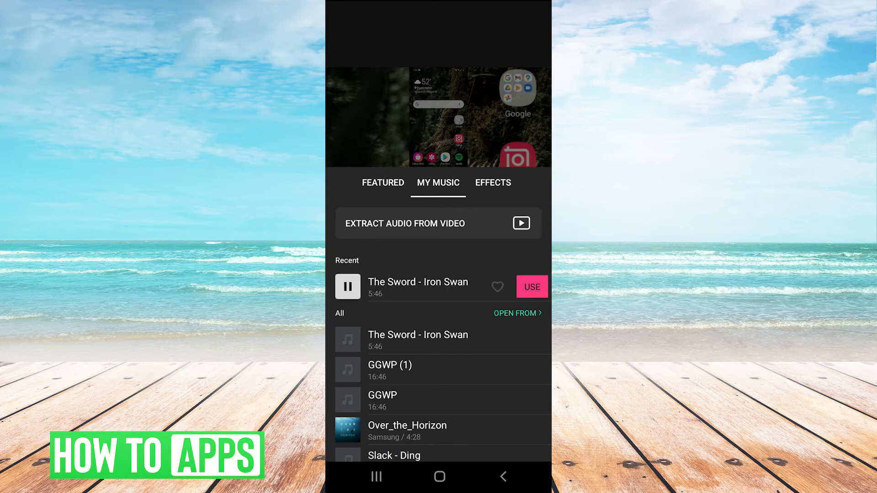
# Step: Add 'The Sword - Iron Swan' to the project and select its timeline track
pyautogui.click(530, 287)
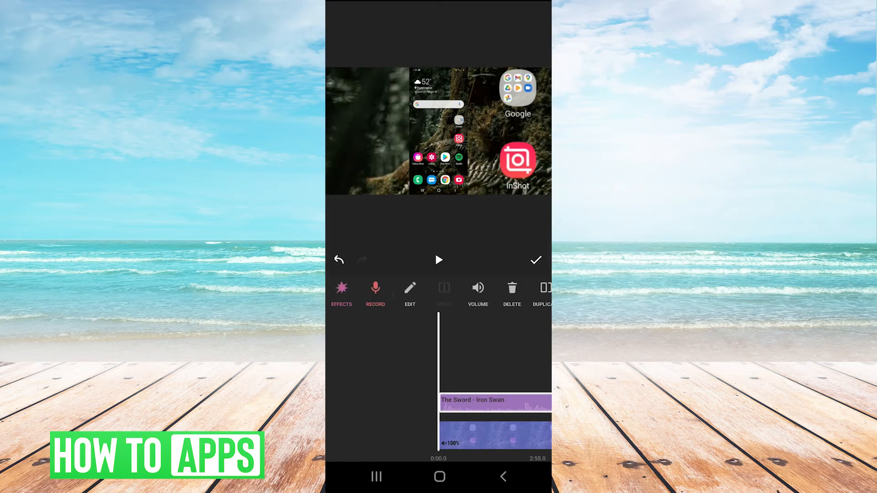
pyautogui.hscroll(-3)
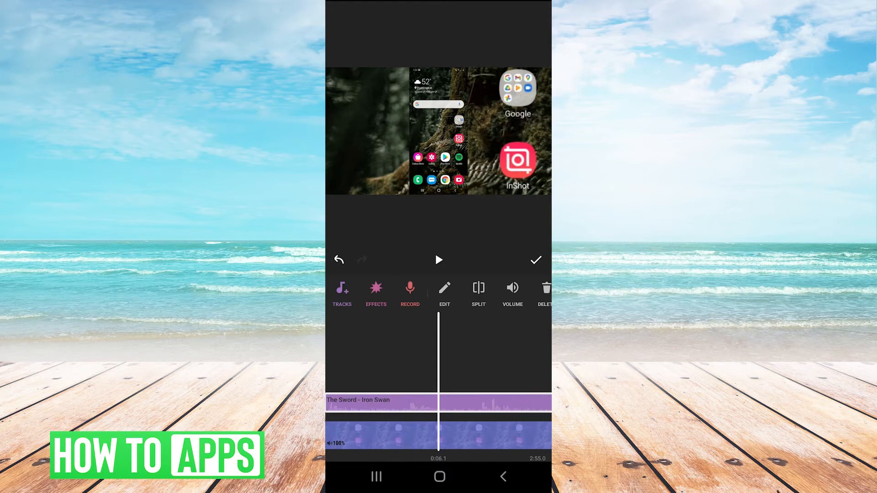
pyautogui.click(444, 288)
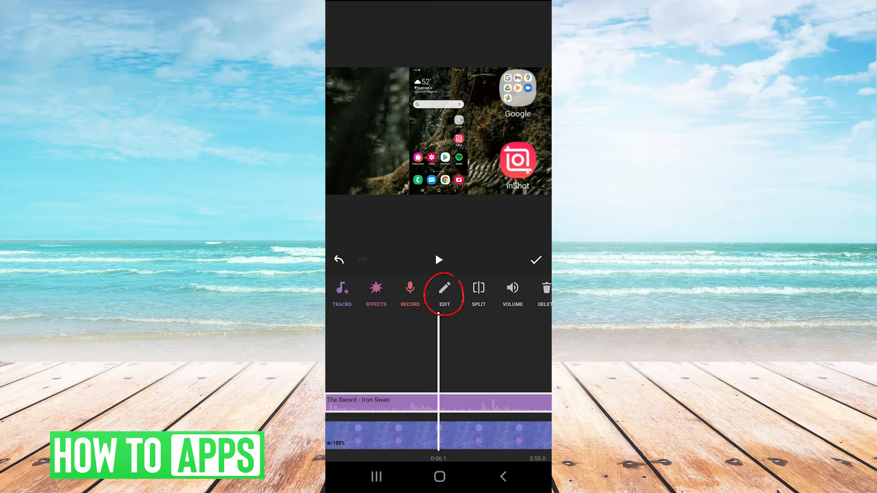
# Step: Trim the Iron Swan track to a short portion in the music Edit panel
pyautogui.click(444, 291)
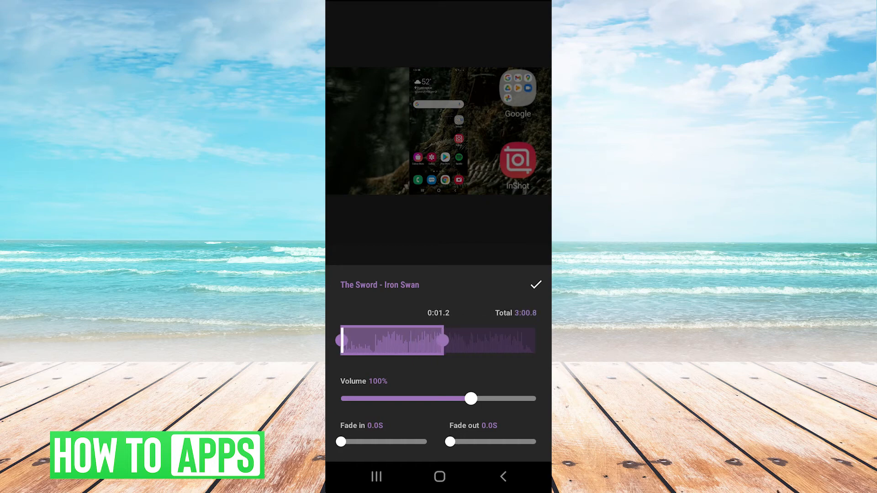
pyautogui.click(535, 284)
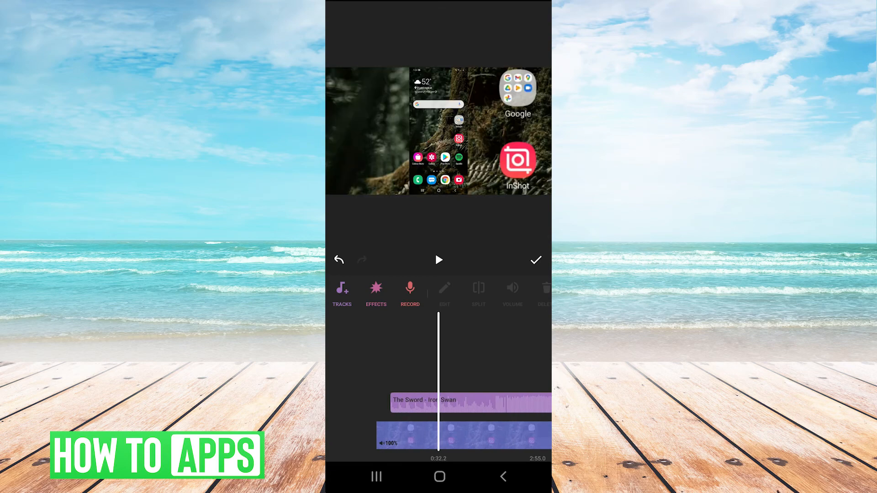
# Step: Confirm the repositioned music track and return to the main editor
pyautogui.click(535, 259)
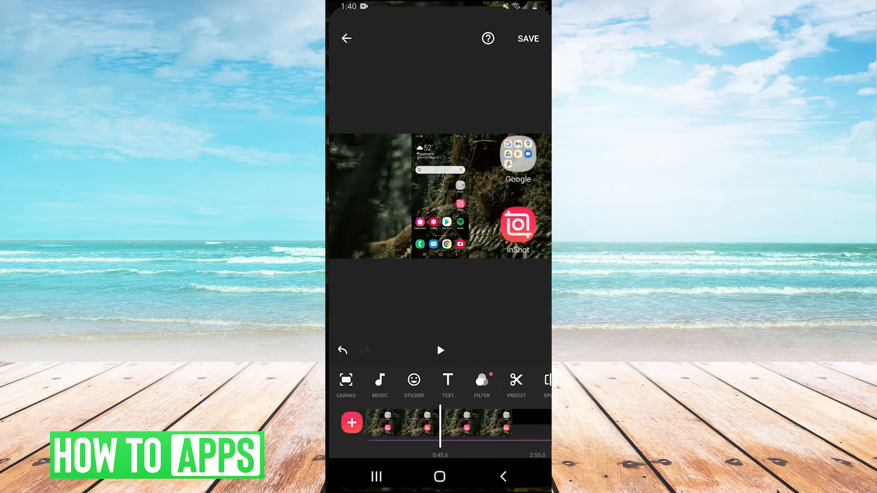